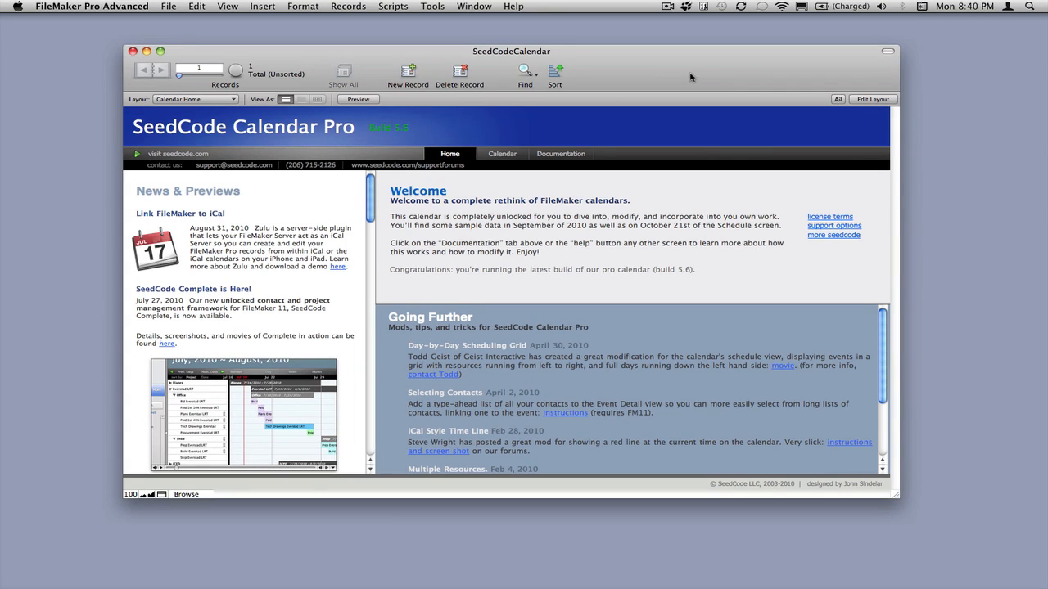
pyautogui.moveTo(491, 156)
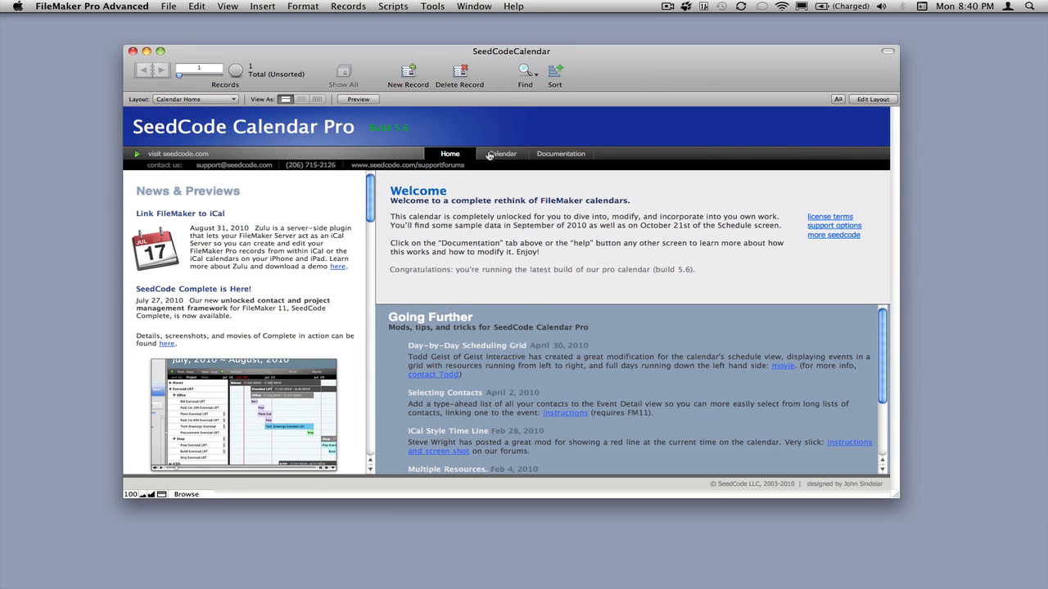
# Step: Open the calendar's day view for Monday, October 4, 2010 from Calendar Home
pyautogui.click(502, 153)
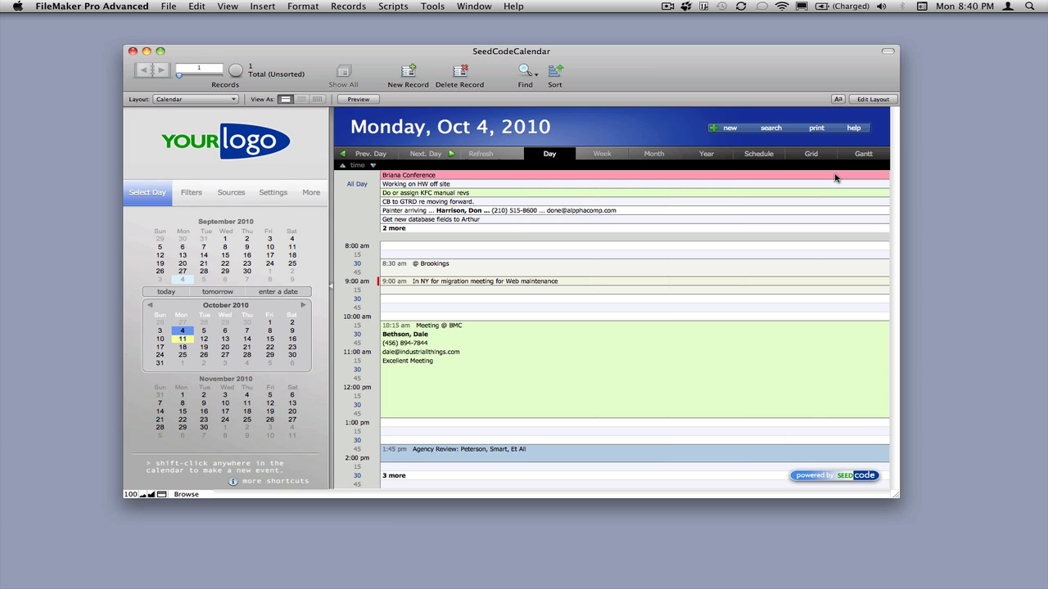
pyautogui.moveTo(834, 178)
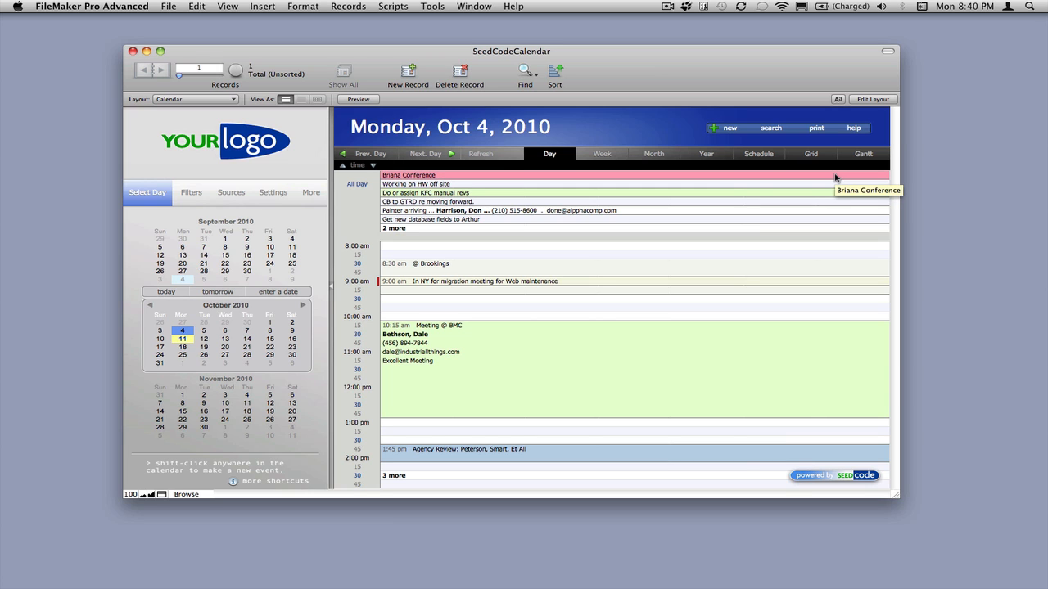
pyautogui.moveTo(855, 166)
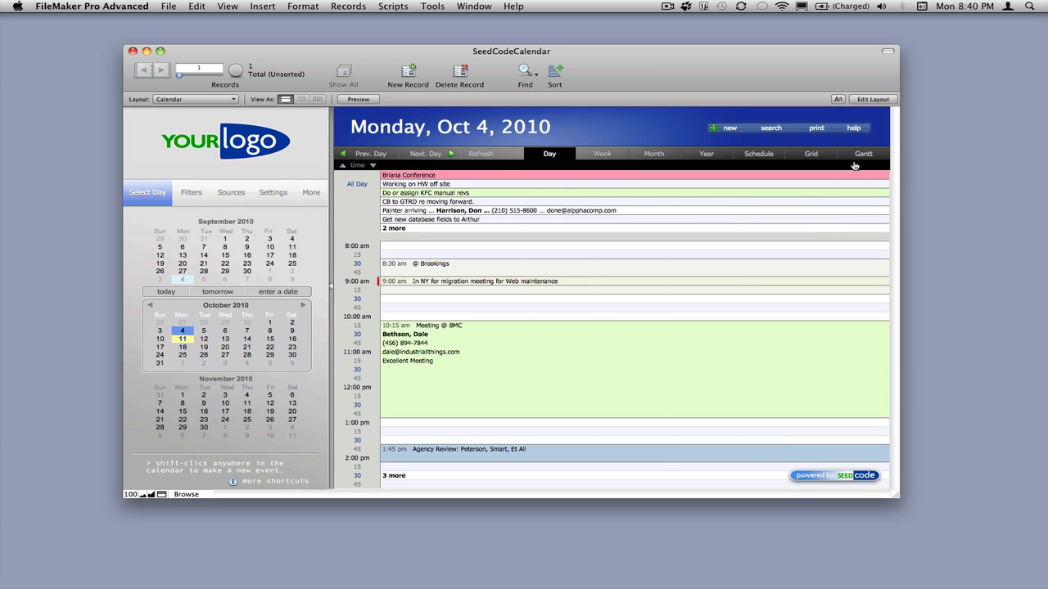
# Step: Switch the calendar to the Gantt view of projects and events
pyautogui.click(863, 153)
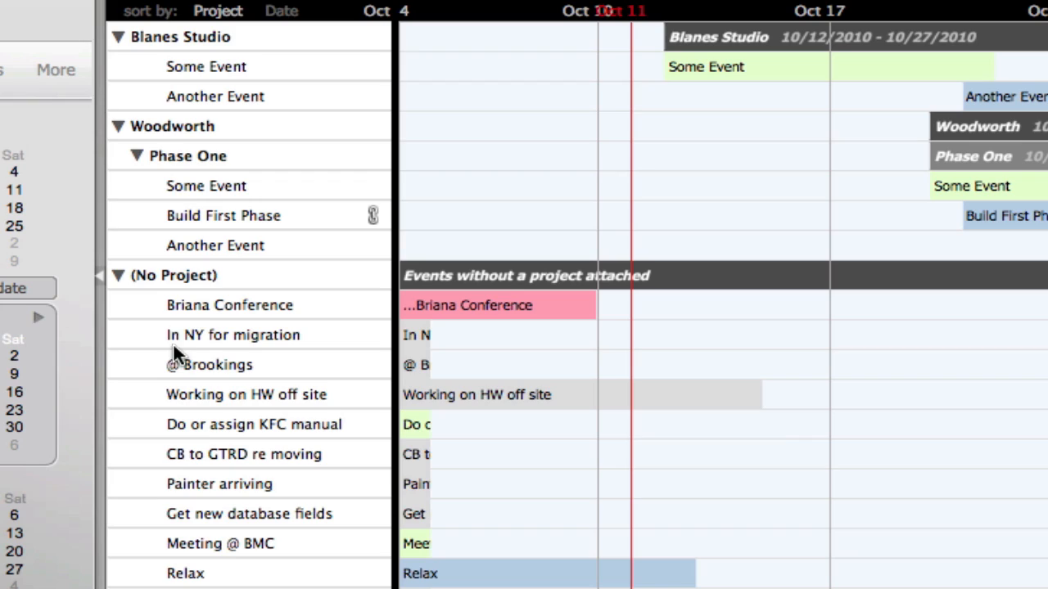
pyautogui.moveTo(155, 53)
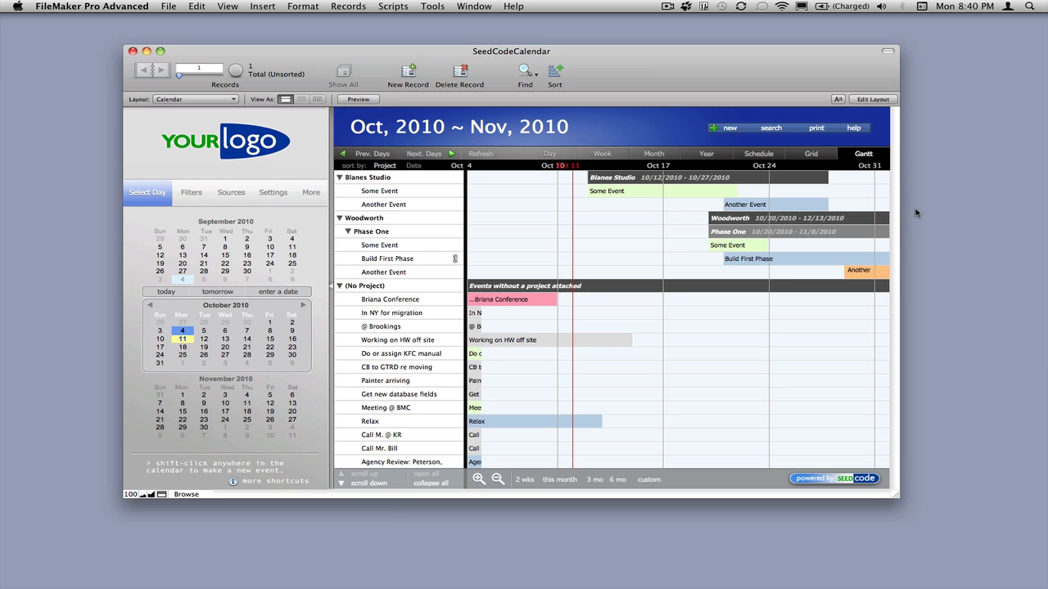
pyautogui.moveTo(379, 202)
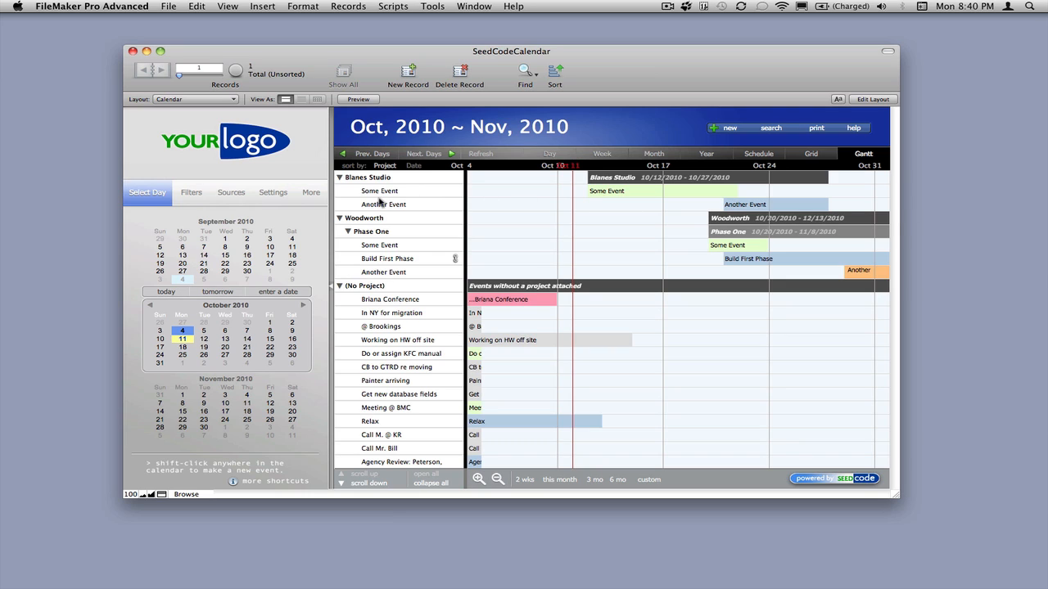
pyautogui.moveTo(761, 171)
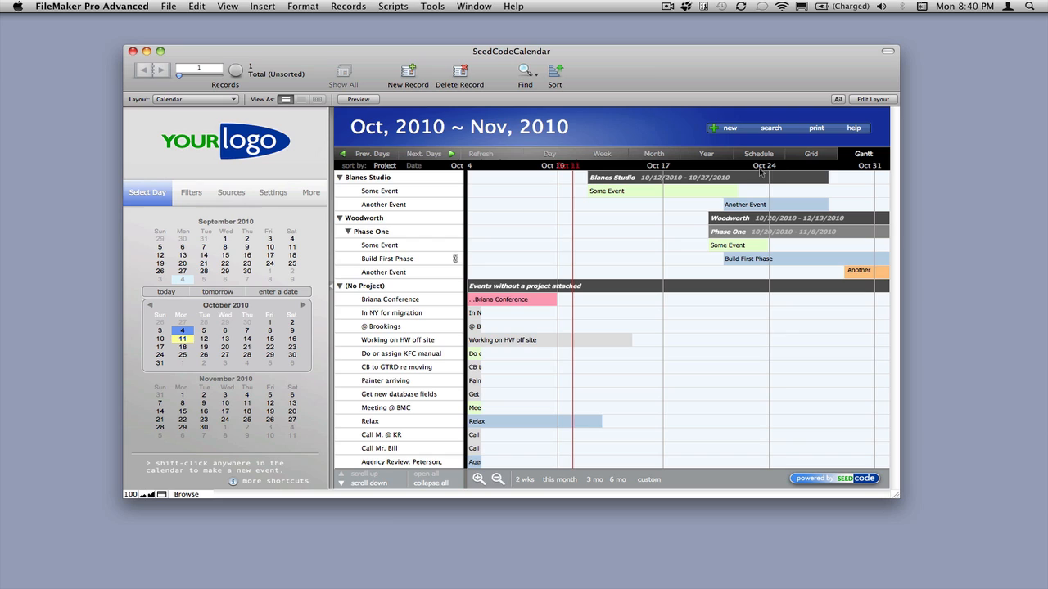
pyautogui.moveTo(594, 298)
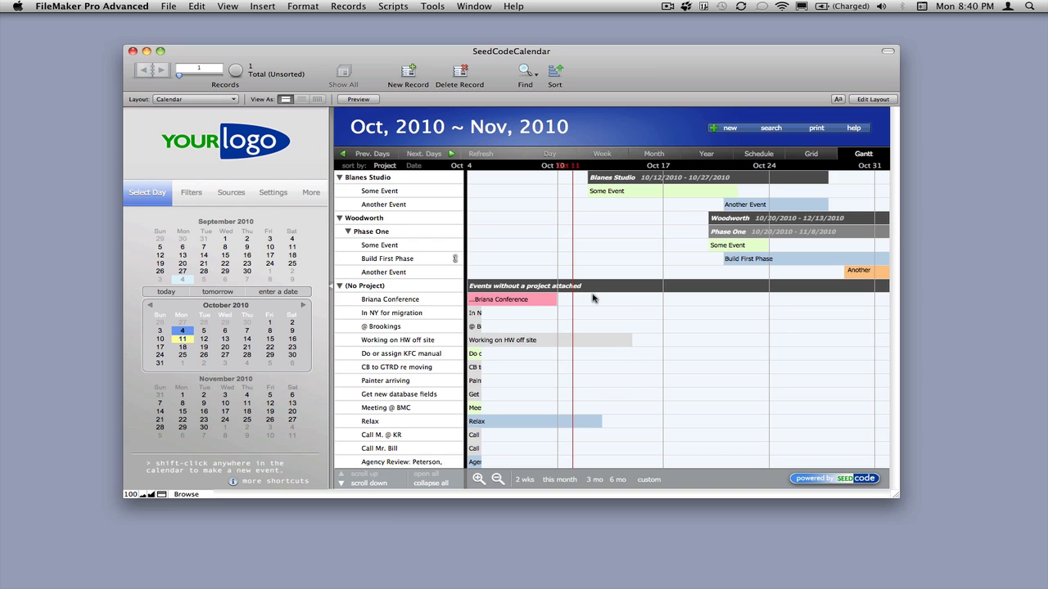
pyautogui.moveTo(575, 168)
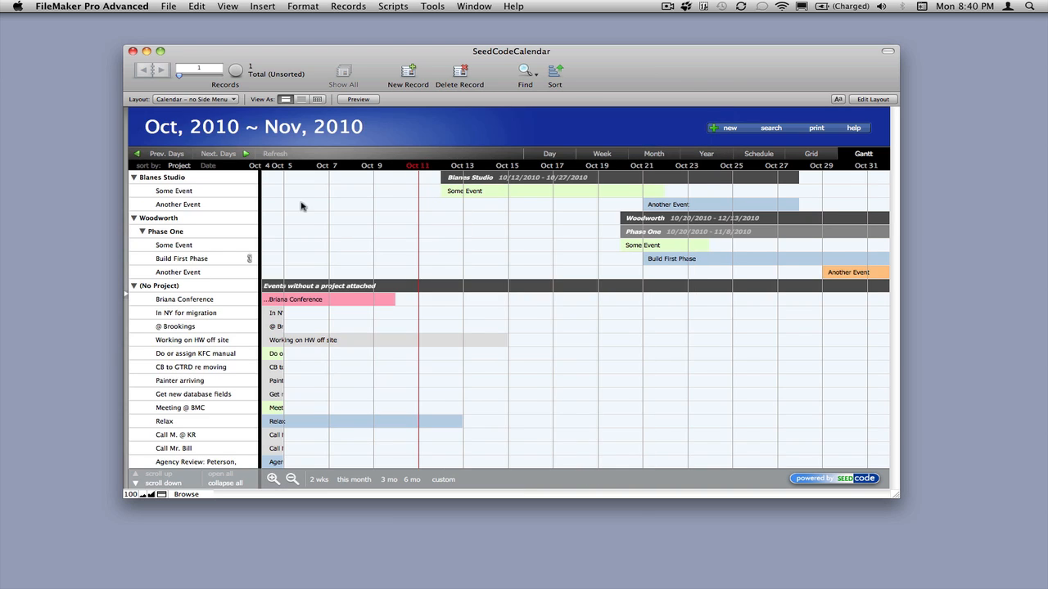
pyautogui.moveTo(126, 234)
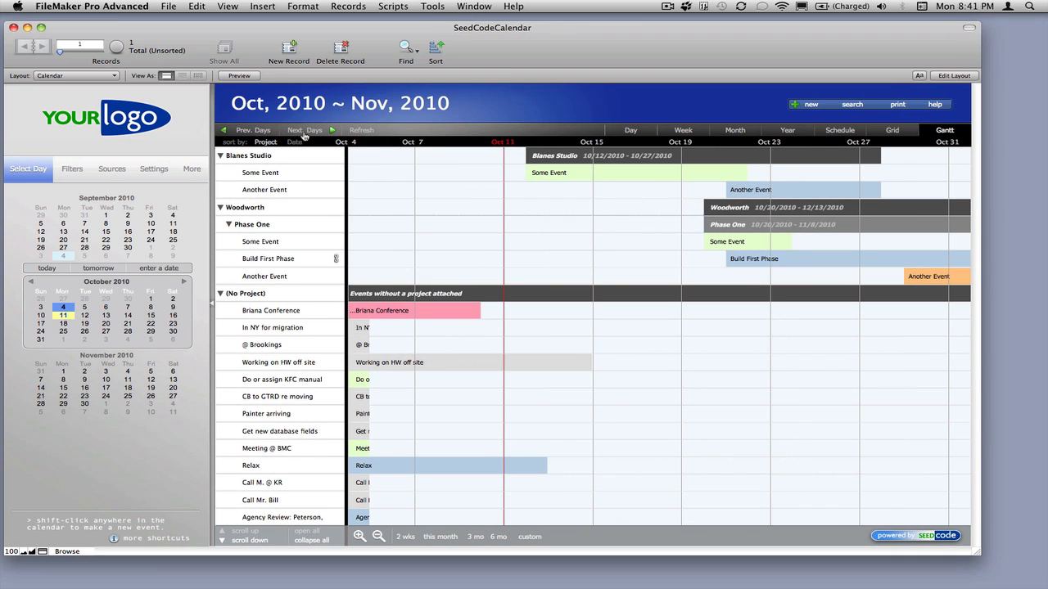
# Step: Advance the timeline and filter the Gantt chart to the Derk Heights project
pyautogui.click(304, 129)
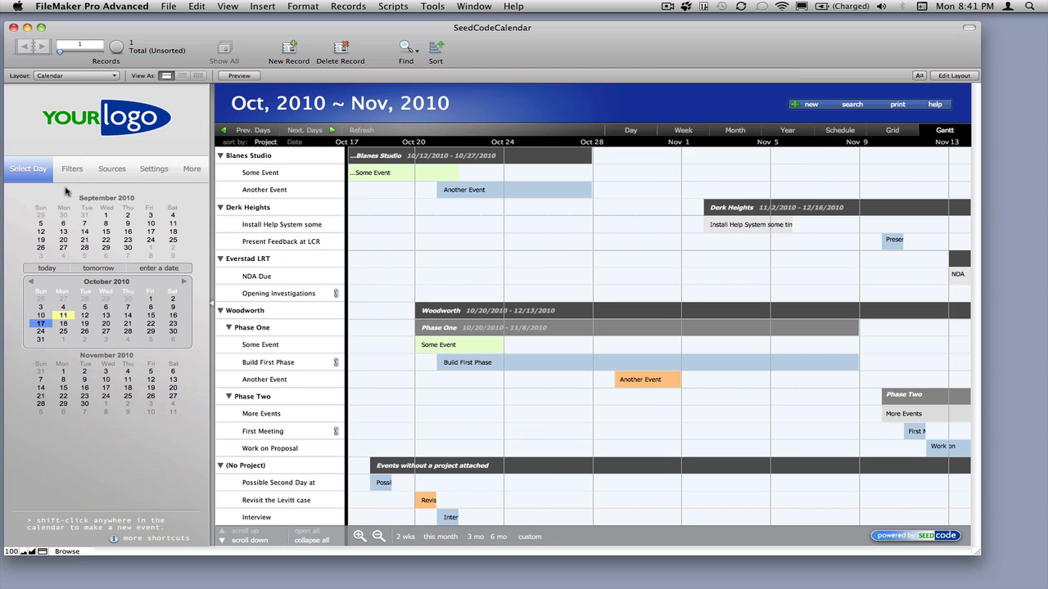
pyautogui.click(72, 169)
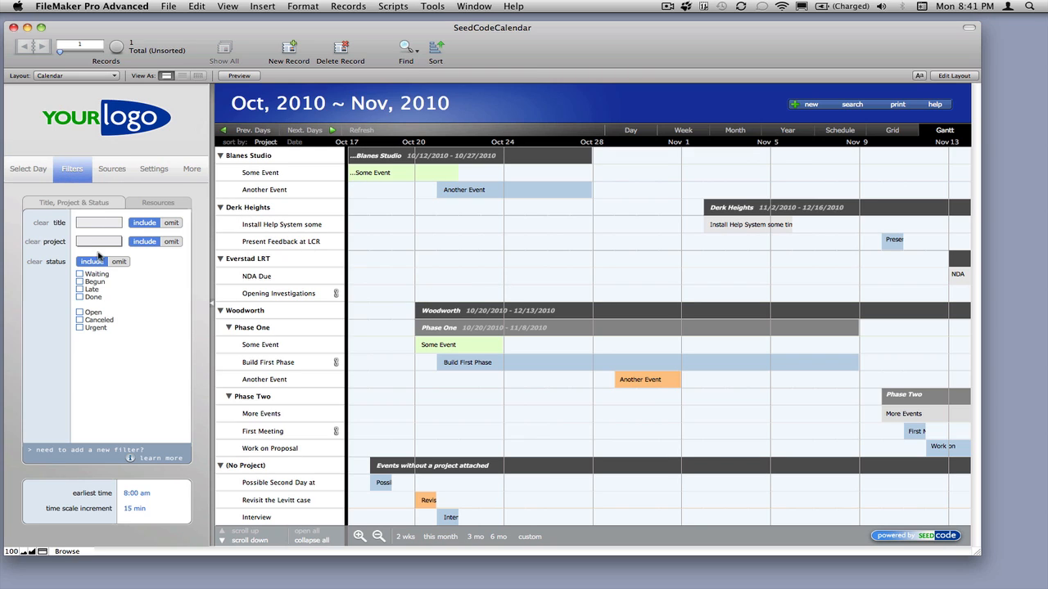
pyautogui.click(99, 241)
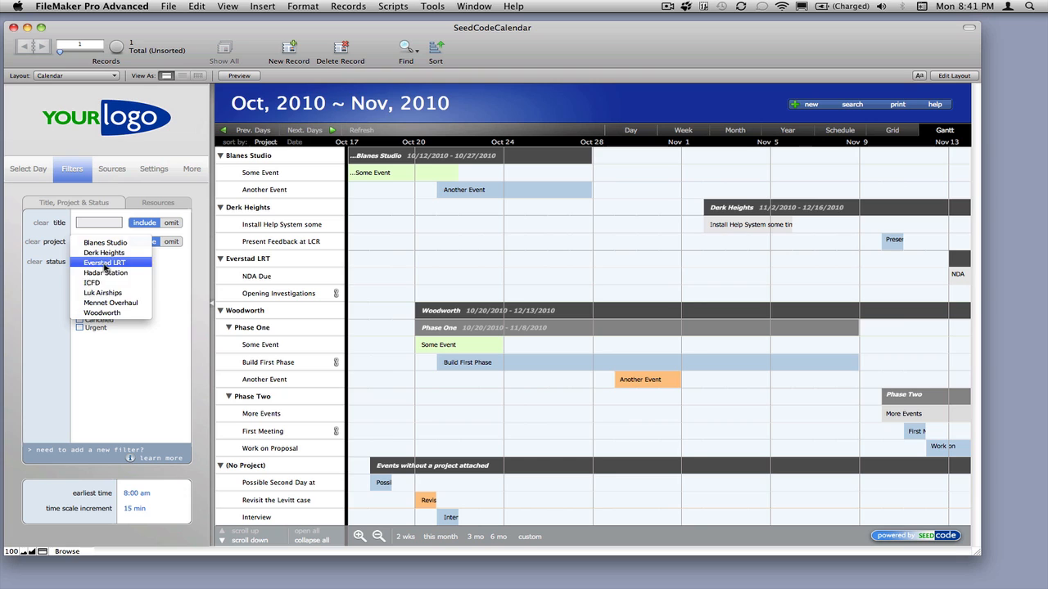
pyautogui.click(104, 252)
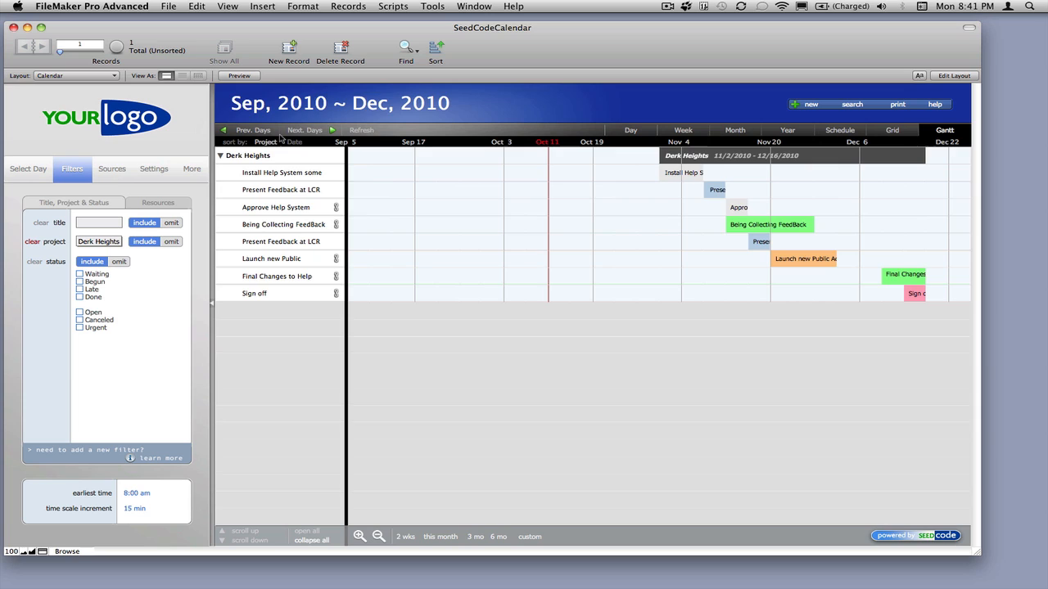
pyautogui.click(304, 130)
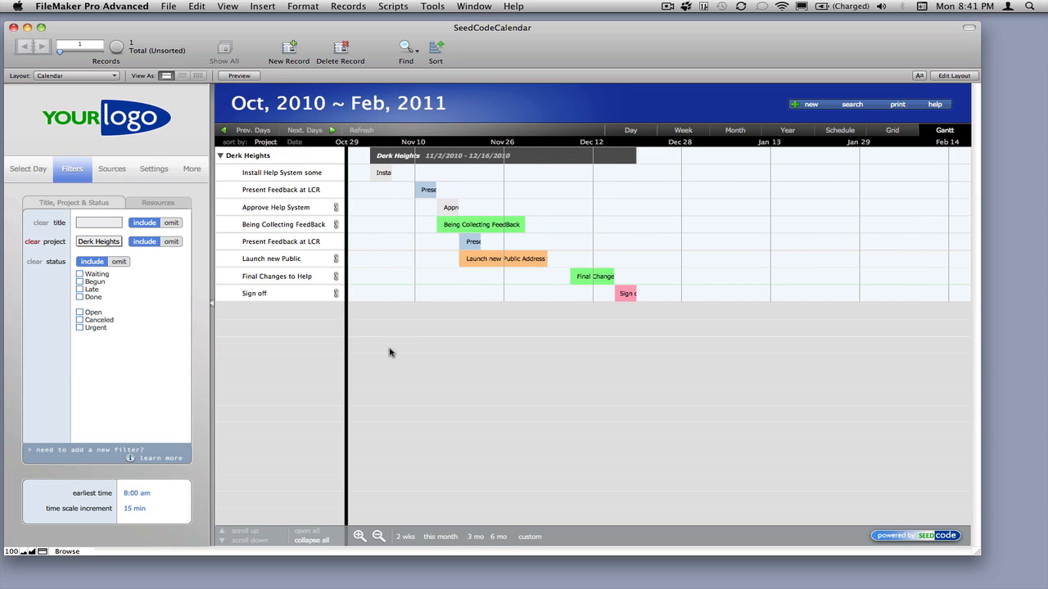
pyautogui.moveTo(454, 223)
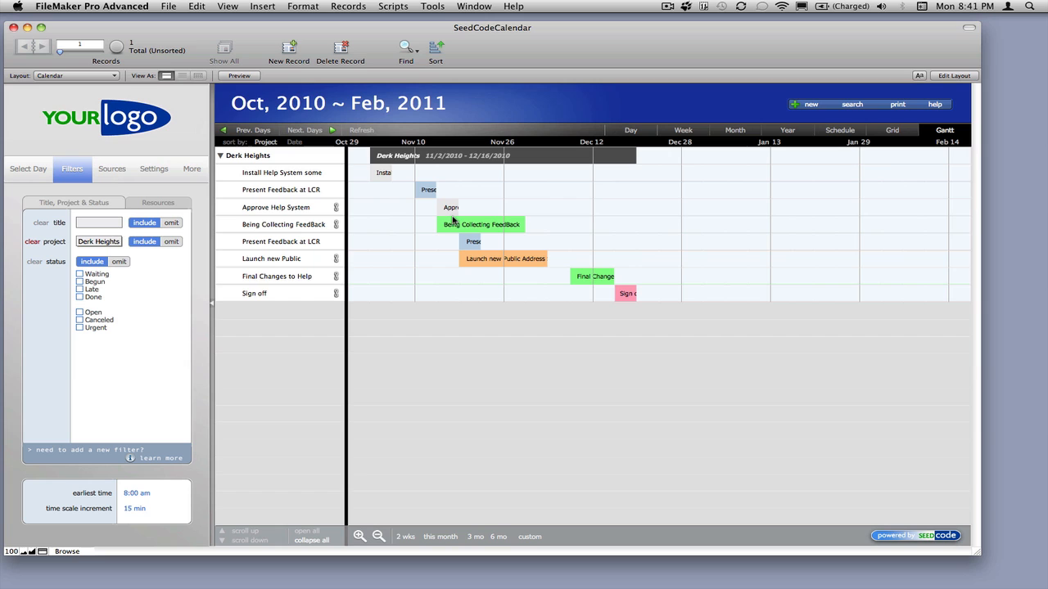
pyautogui.doubleClick(480, 223)
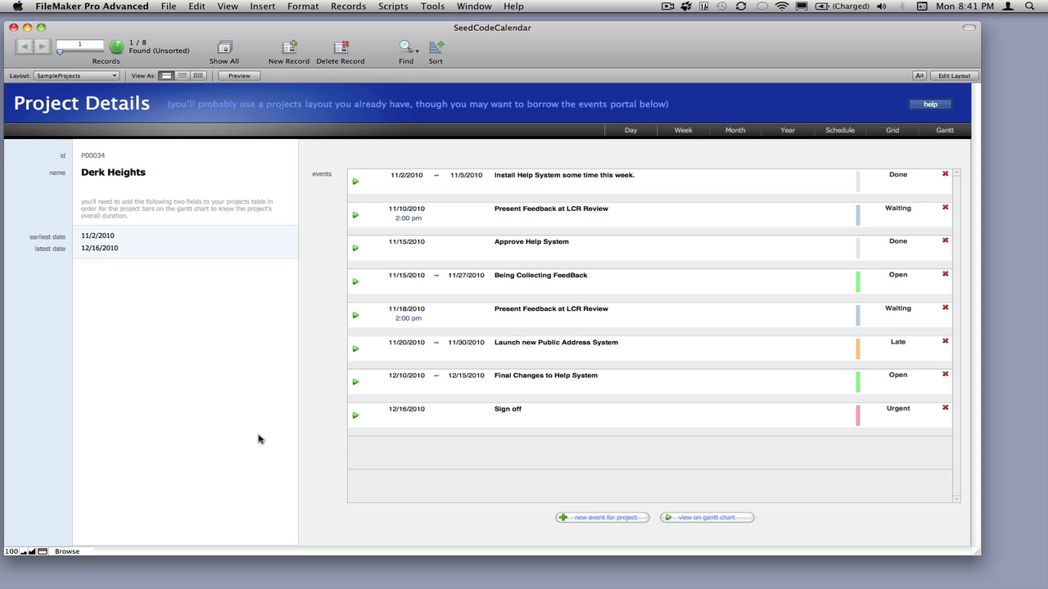
pyautogui.moveTo(250, 274)
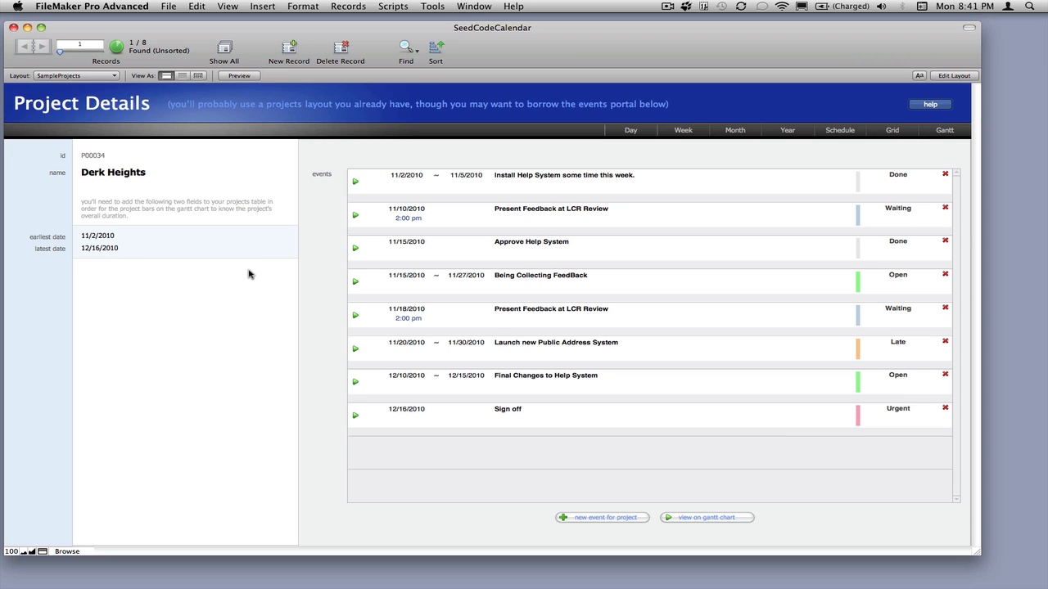
pyautogui.moveTo(549, 468)
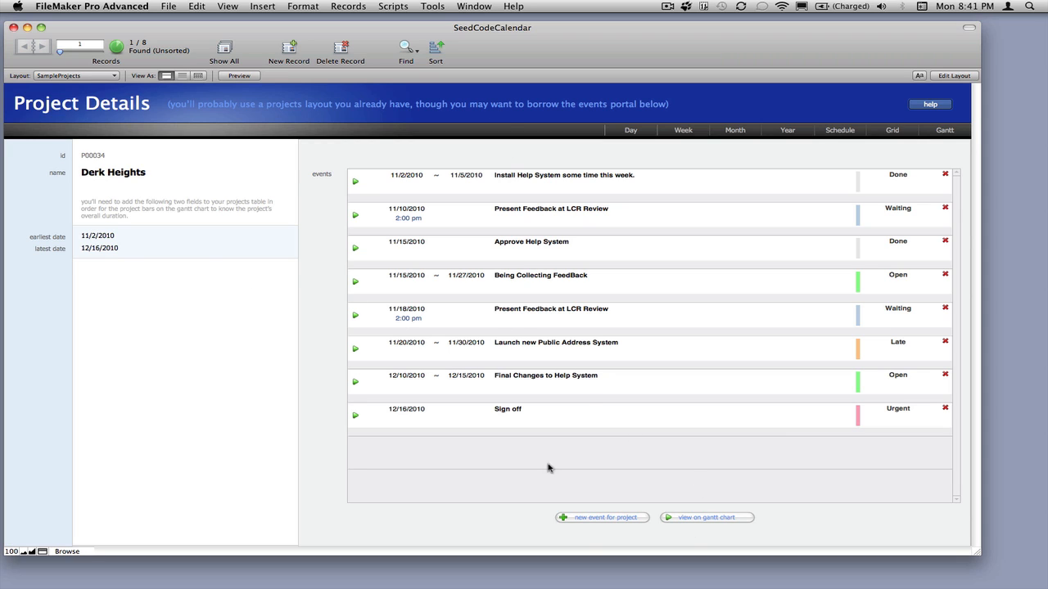
pyautogui.moveTo(412, 181)
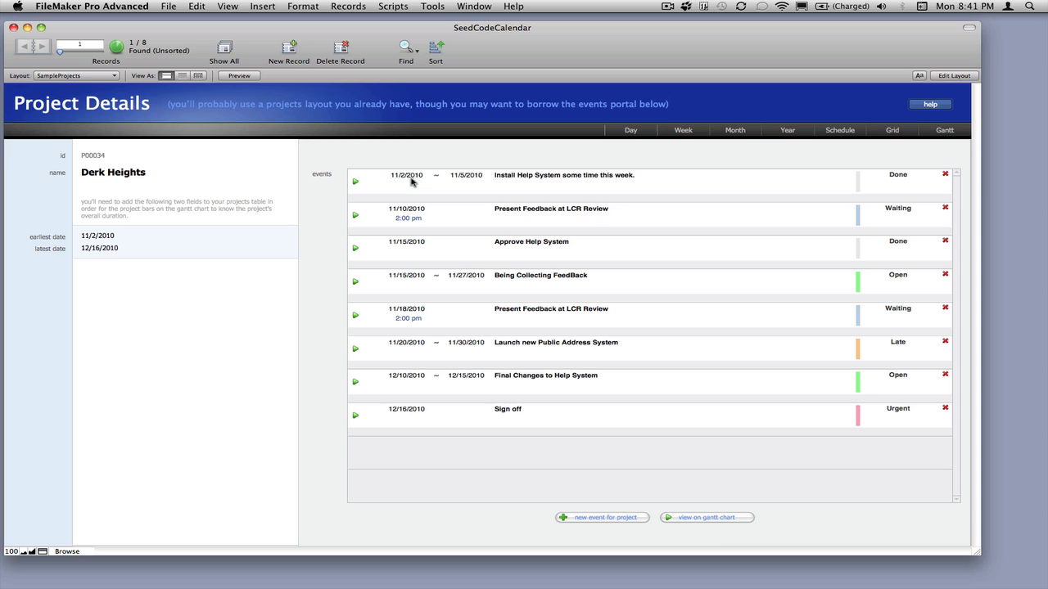
pyautogui.moveTo(587, 554)
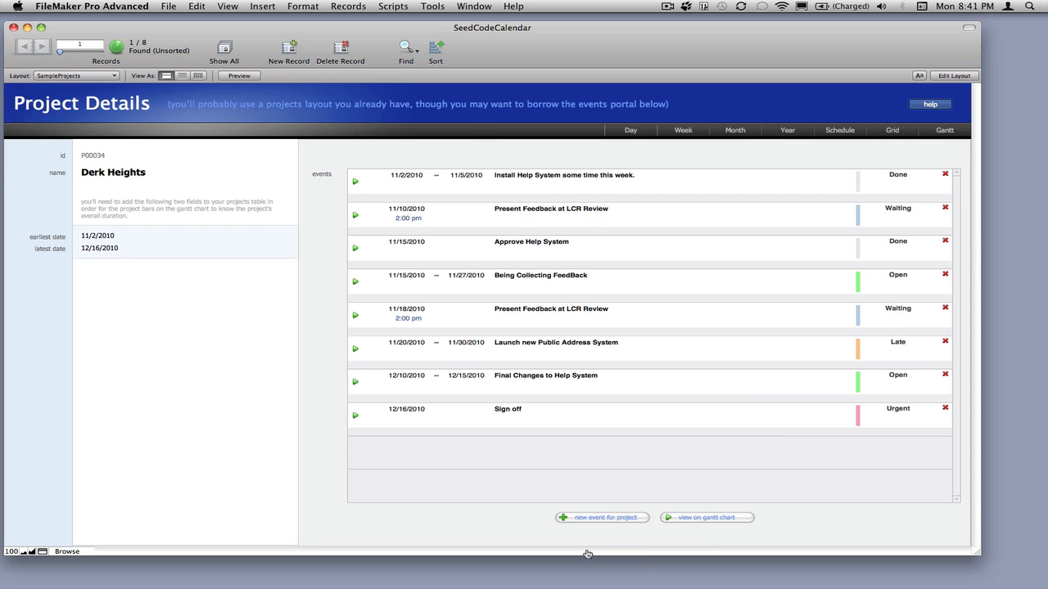
pyautogui.click(706, 517)
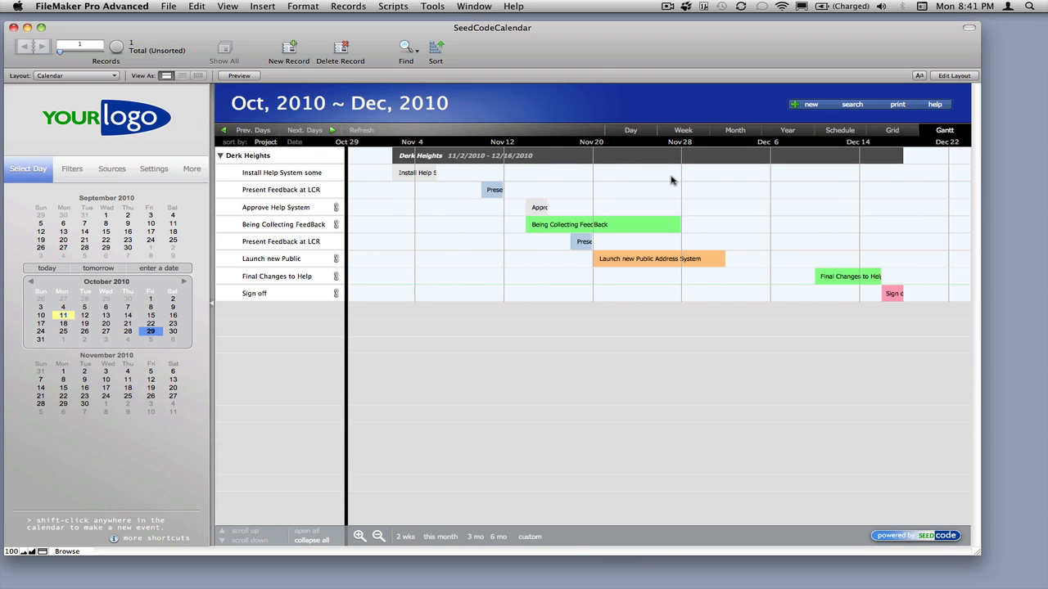
# Step: Reopen the filter options to confirm Derk Heights as the project filter
pyautogui.click(72, 168)
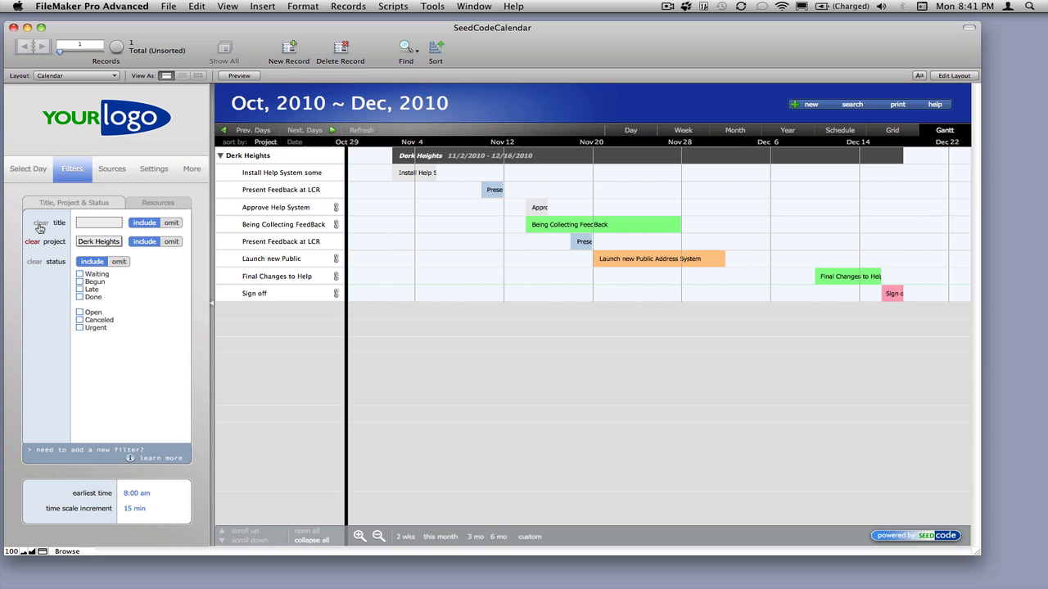
pyautogui.moveTo(393, 325)
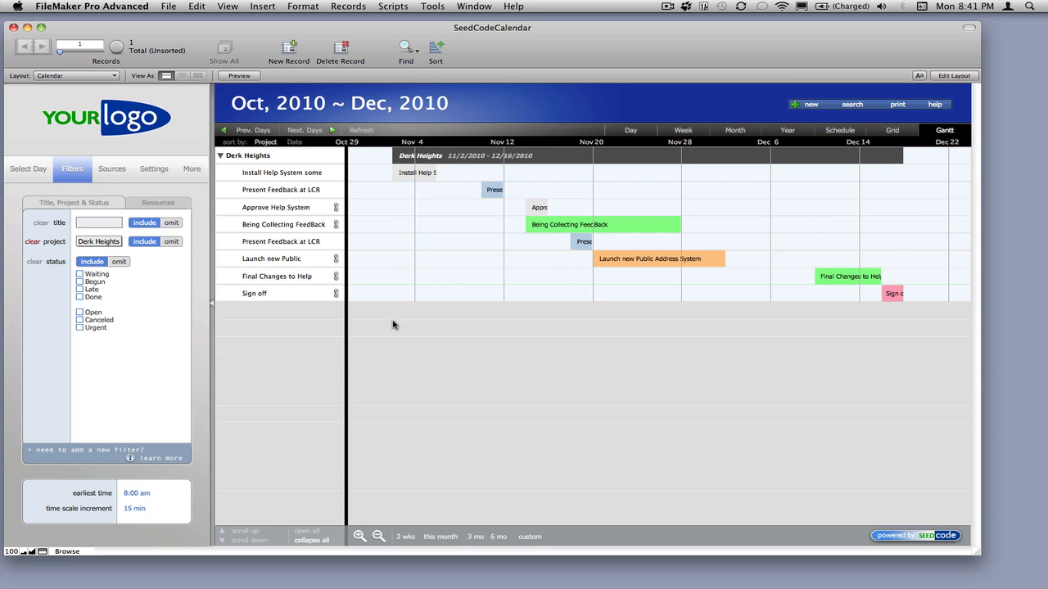
pyautogui.click(28, 169)
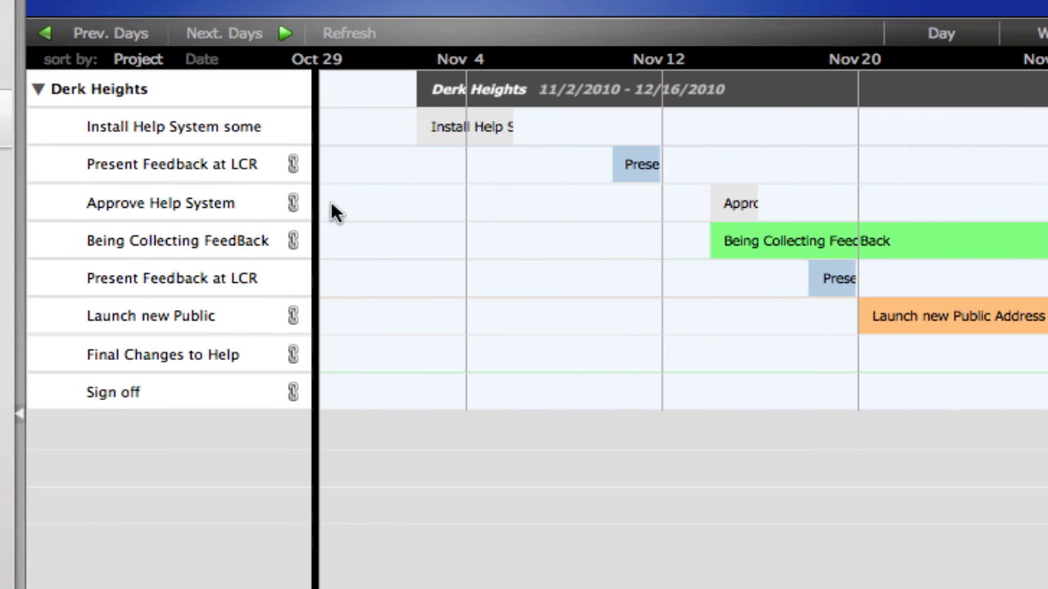
pyautogui.moveTo(297, 169)
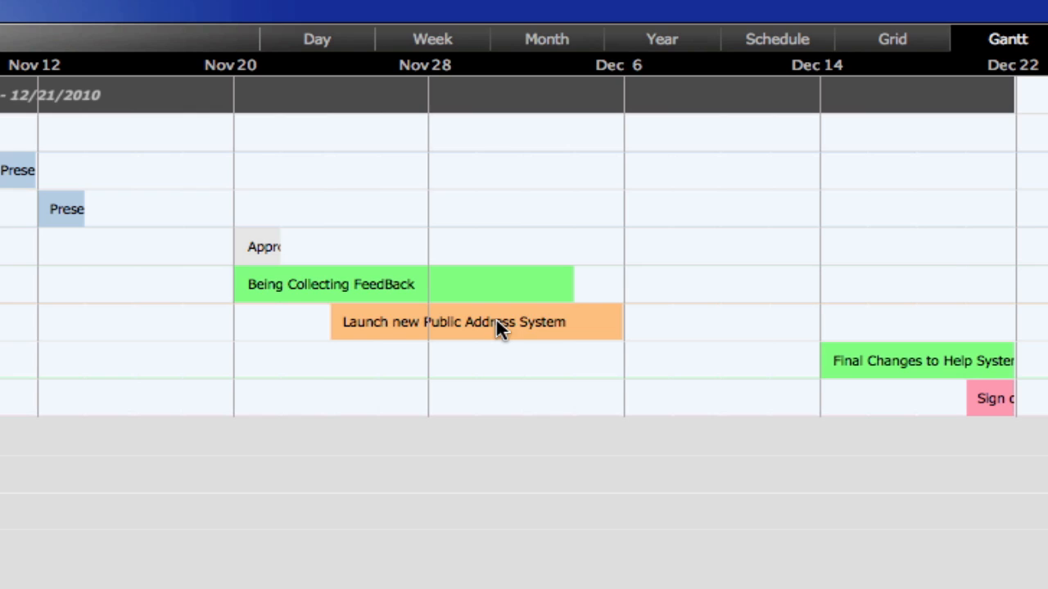
pyautogui.moveTo(214, 247)
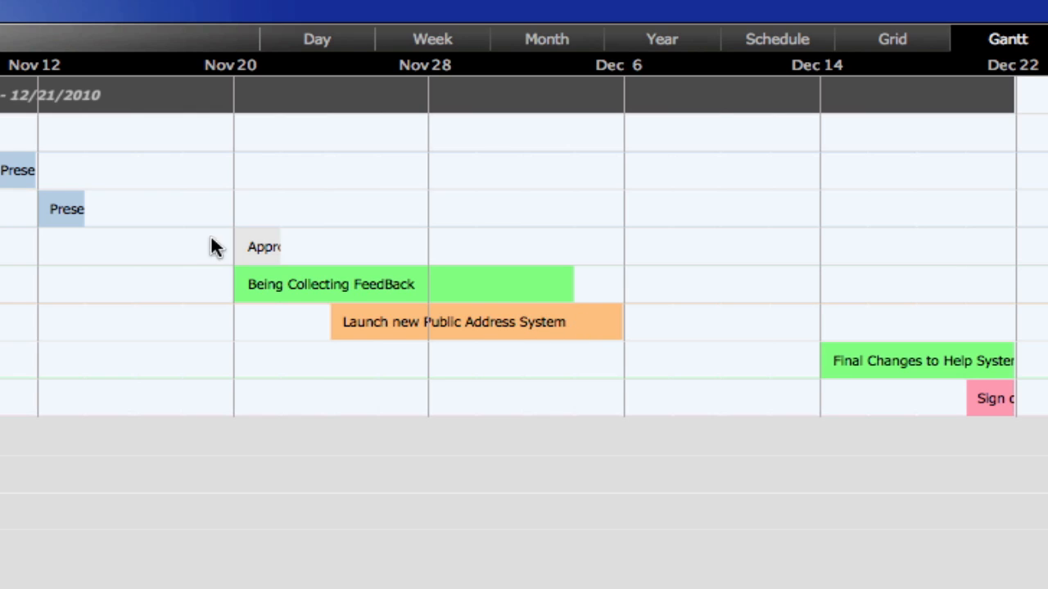
pyautogui.moveTo(606, 327)
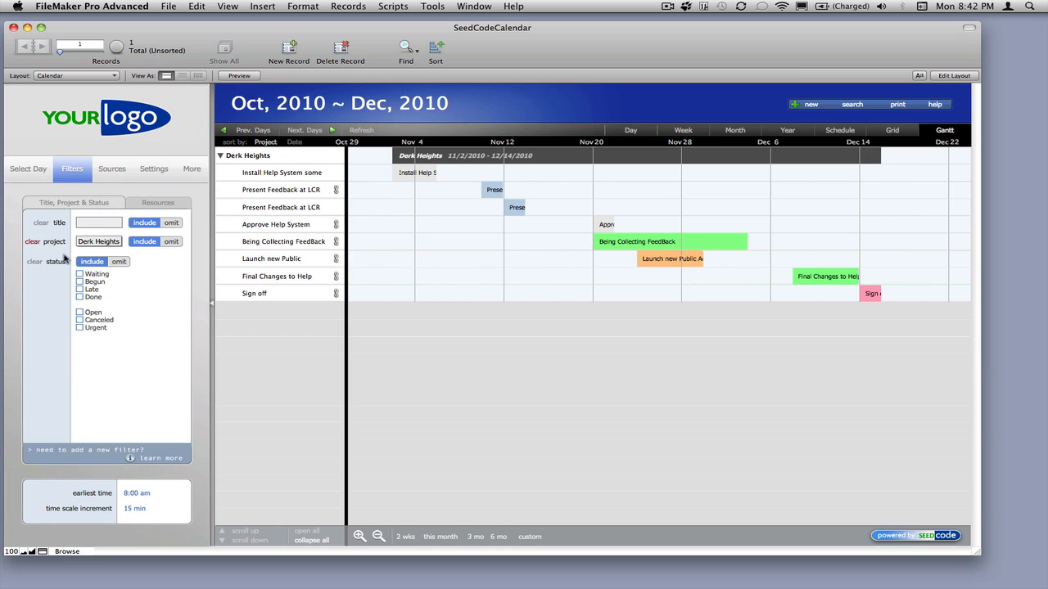
# Step: Clear the project filter, collapse Phase Two, and open the 3 Days with RTK event details
pyautogui.click(33, 240)
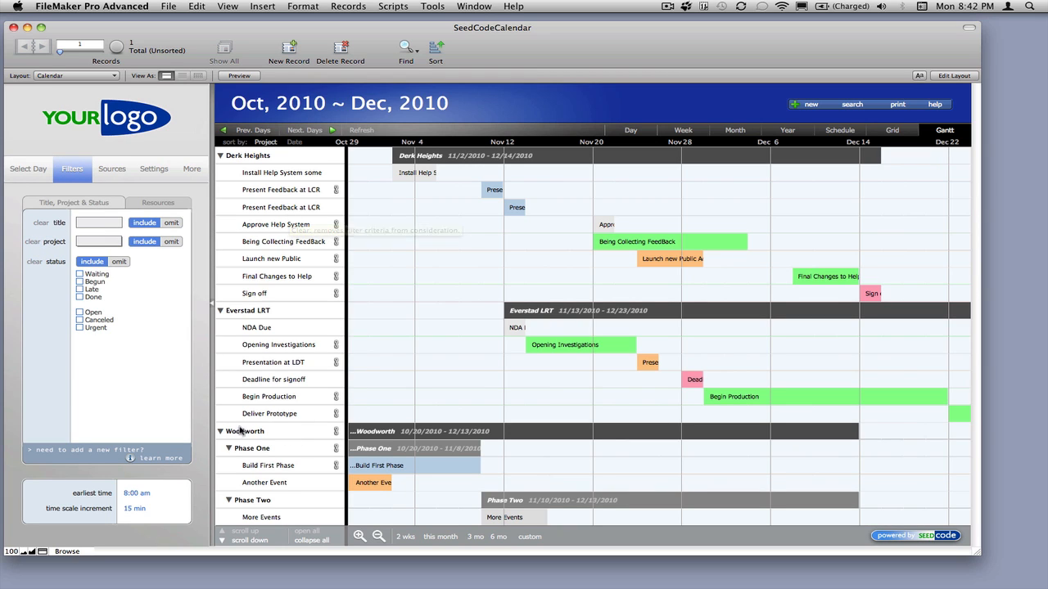
pyautogui.moveTo(222, 311)
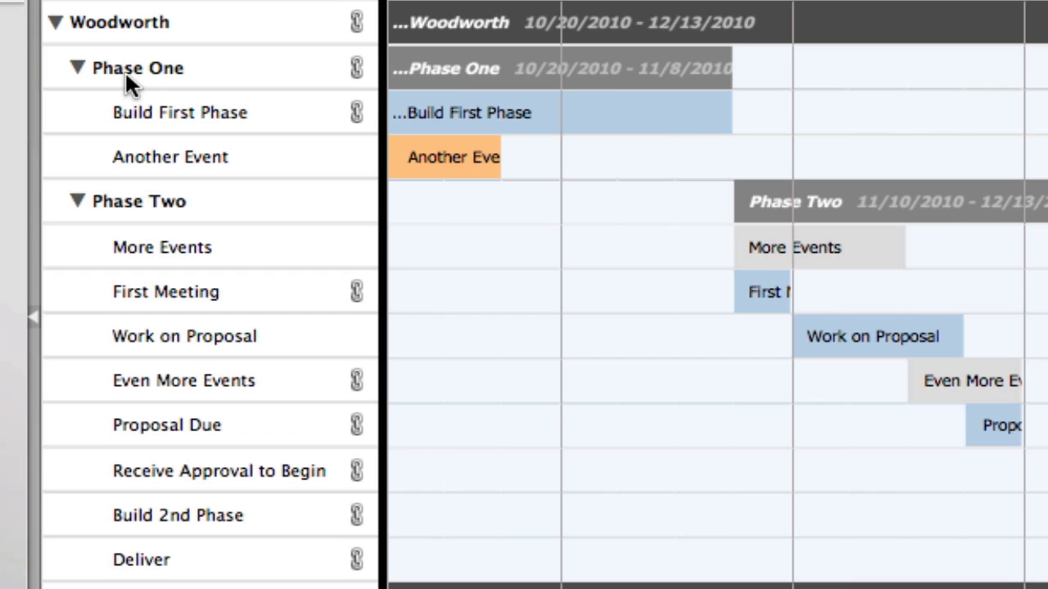
pyautogui.moveTo(604, 135)
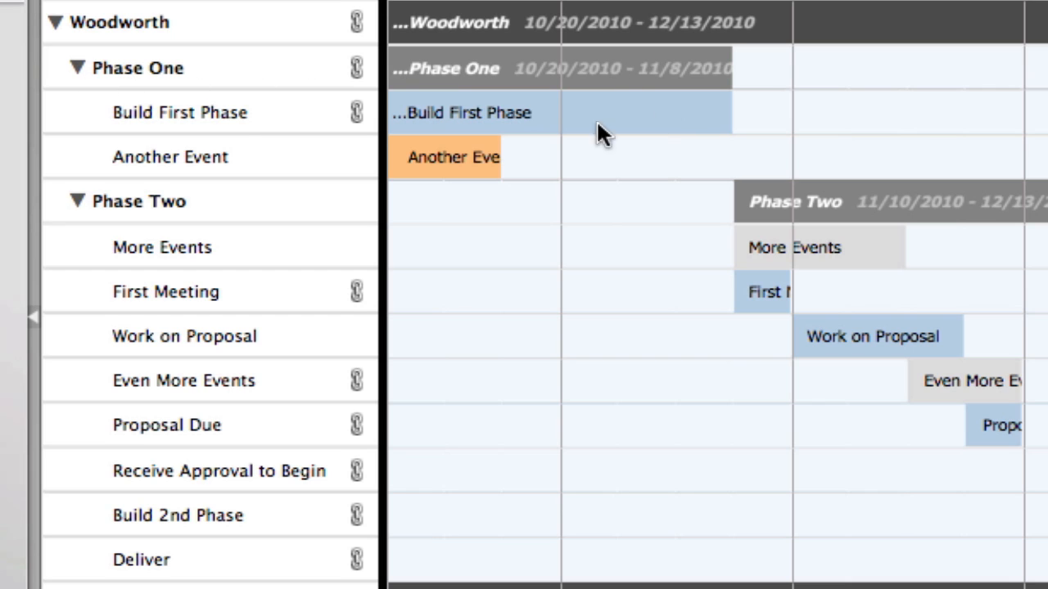
pyautogui.moveTo(787, 350)
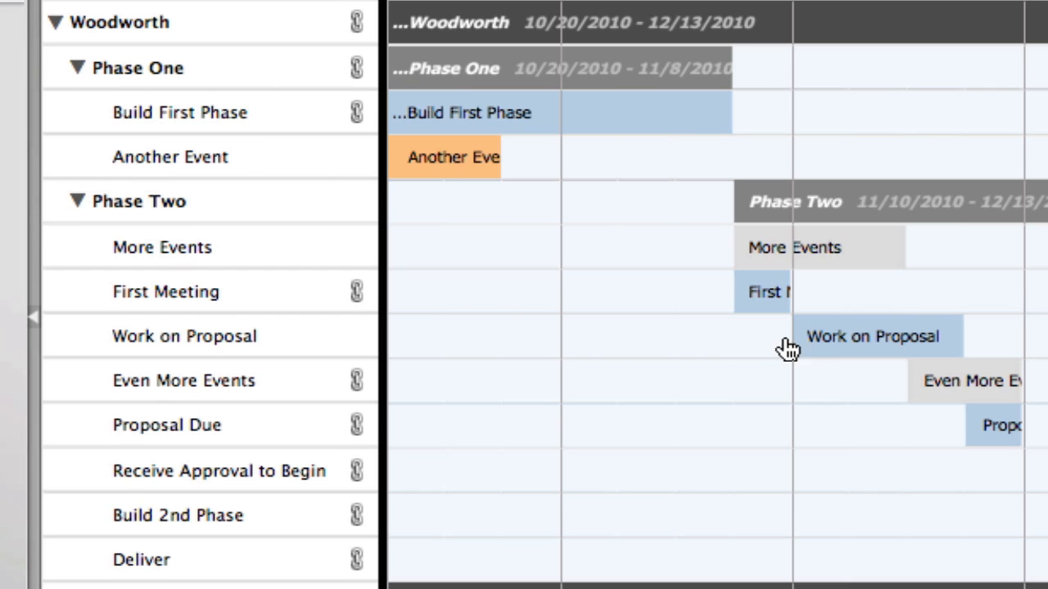
pyautogui.click(77, 202)
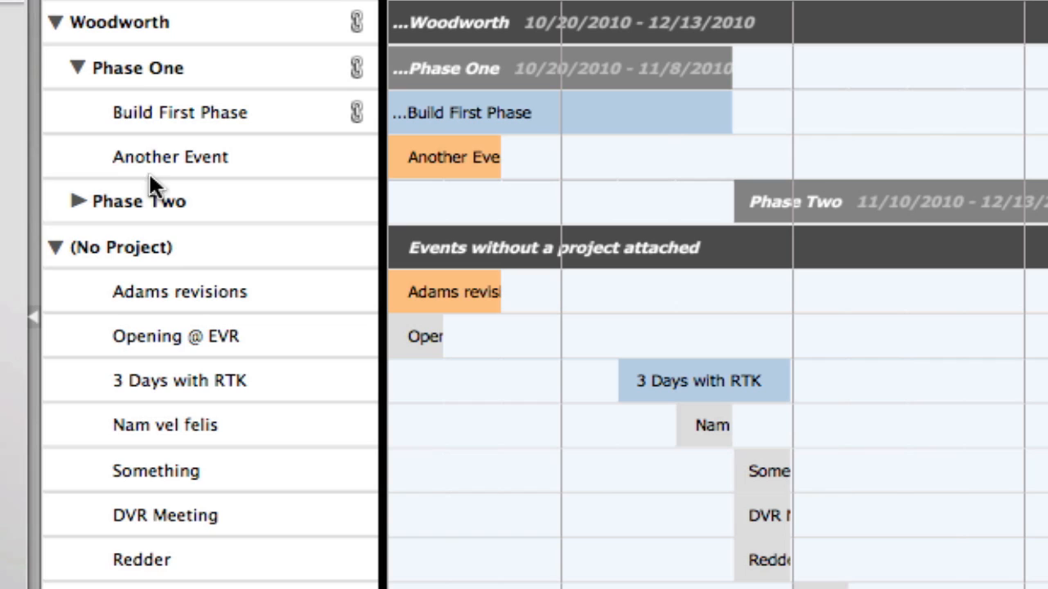
pyautogui.moveTo(422, 262)
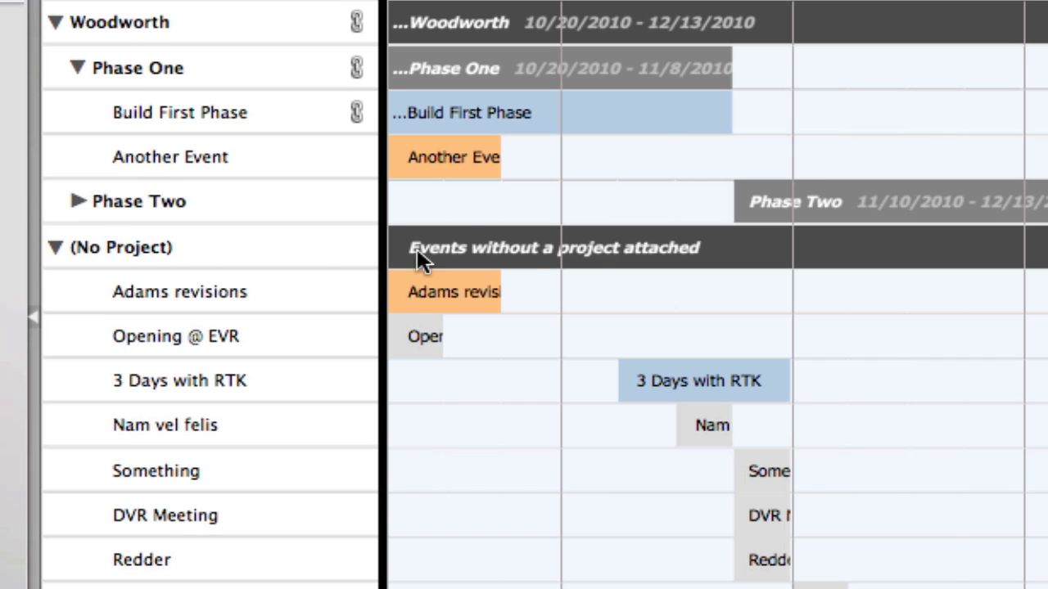
pyautogui.doubleClick(702, 380)
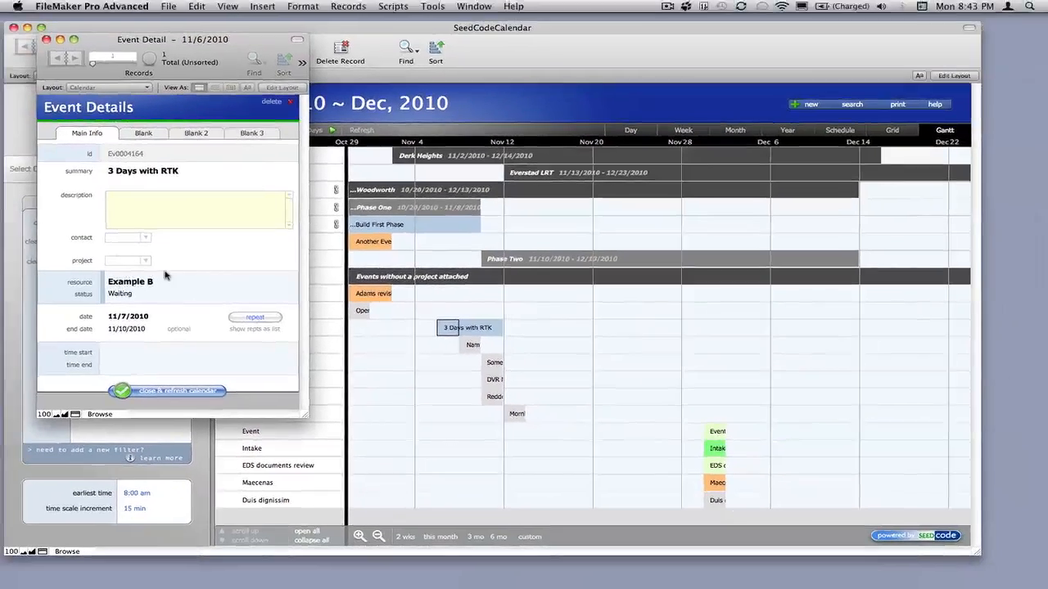
# Step: Close event details, collapse (No Project), and expand Everstad LRT and Derk Heights
pyautogui.click(164, 390)
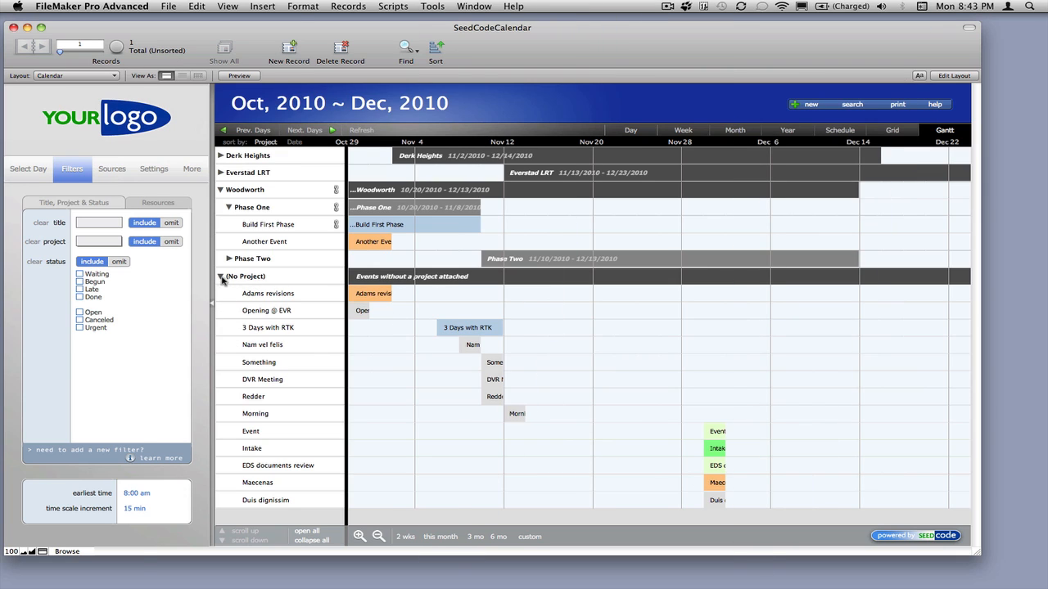
pyautogui.click(221, 276)
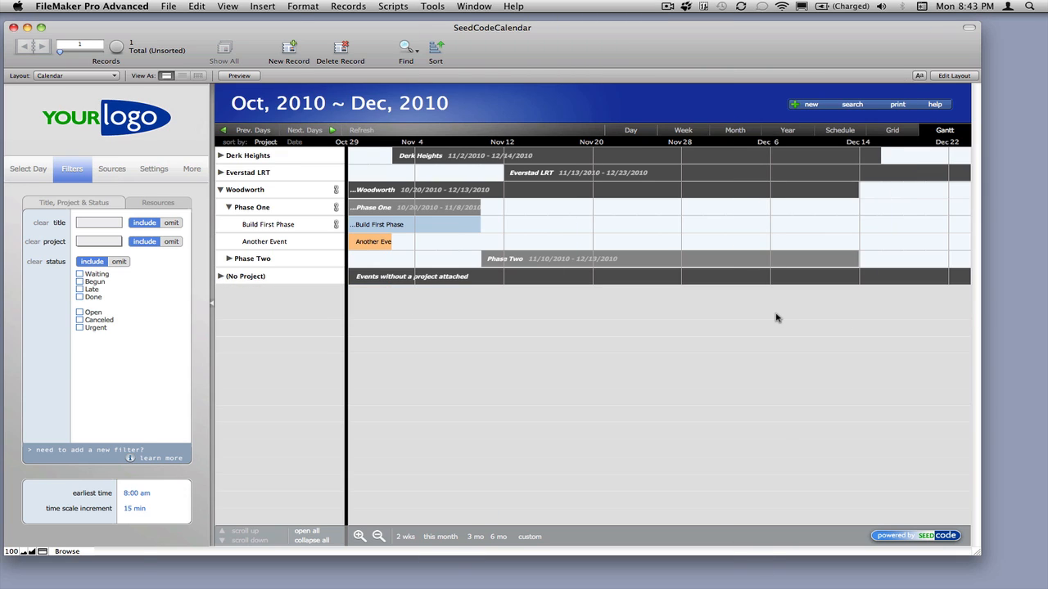
pyautogui.moveTo(725, 347)
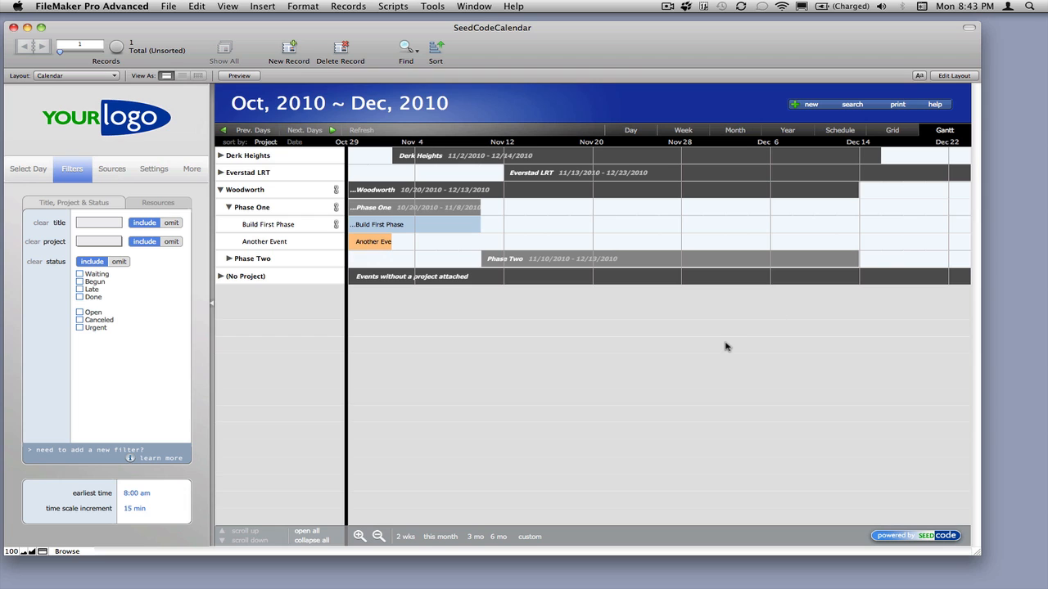
pyautogui.click(220, 172)
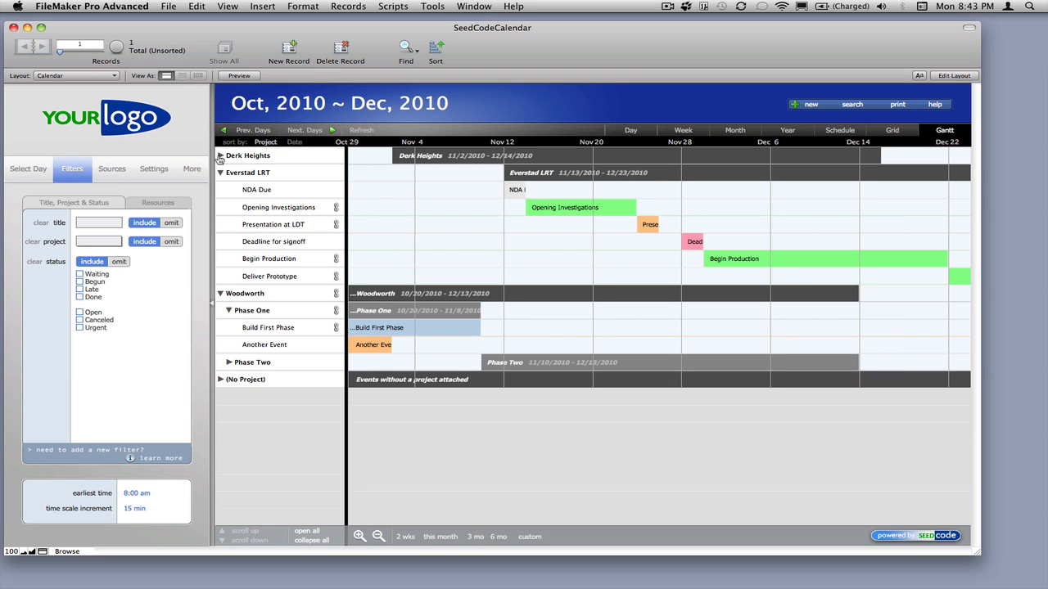
pyautogui.click(220, 155)
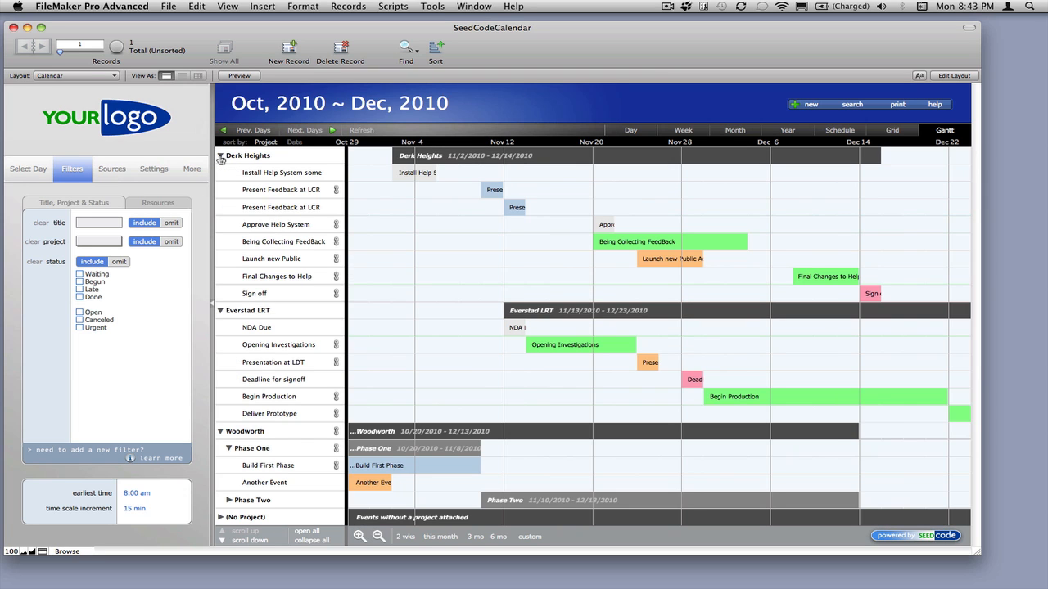
pyautogui.moveTo(687, 199)
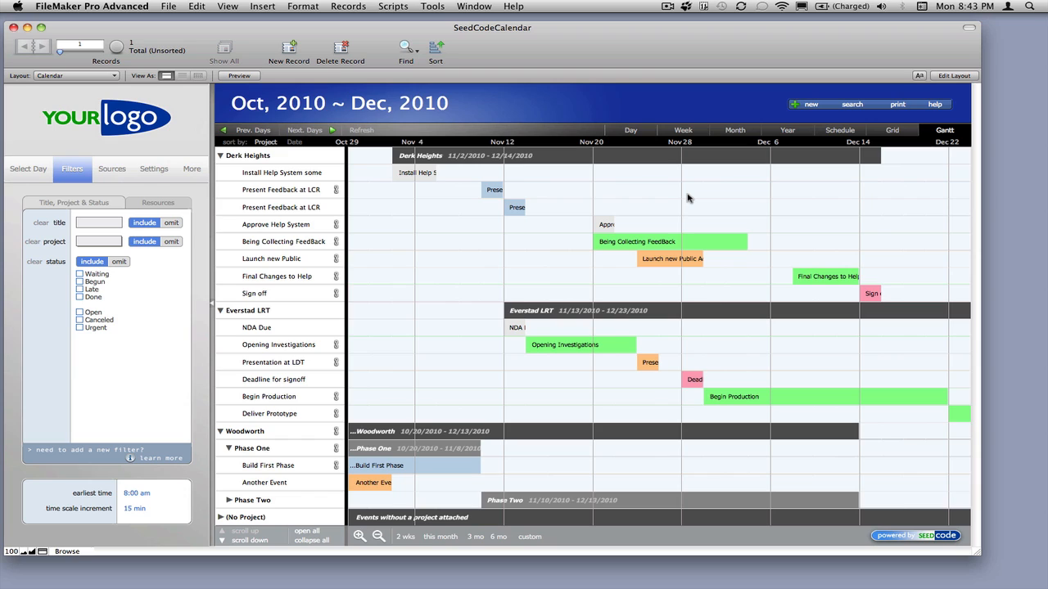
pyautogui.moveTo(243, 290)
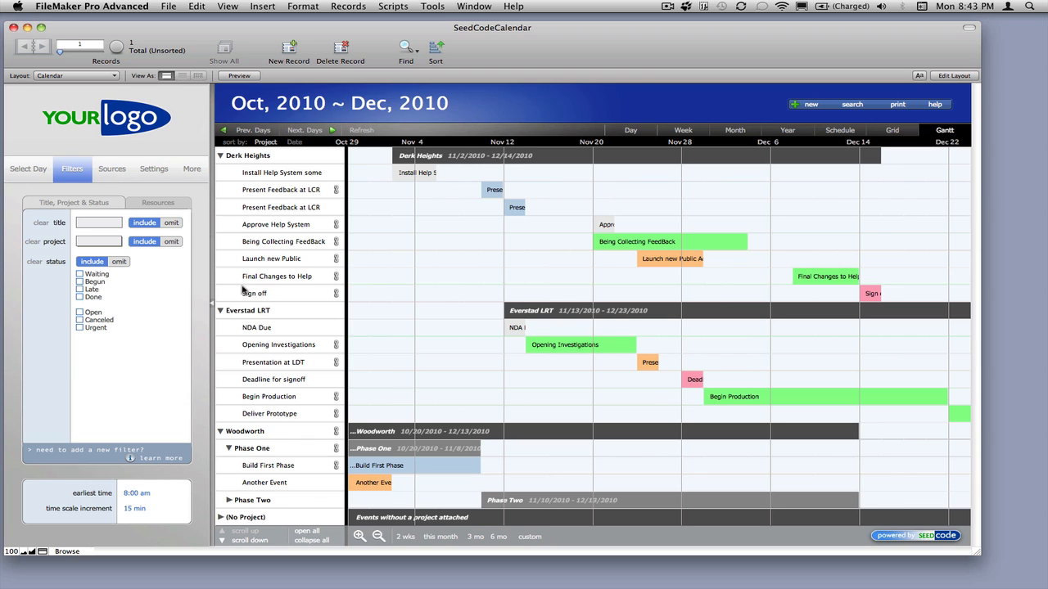
# Step: Filter the Gantt chart to Waiting status and the Derk Heights project
pyautogui.click(80, 281)
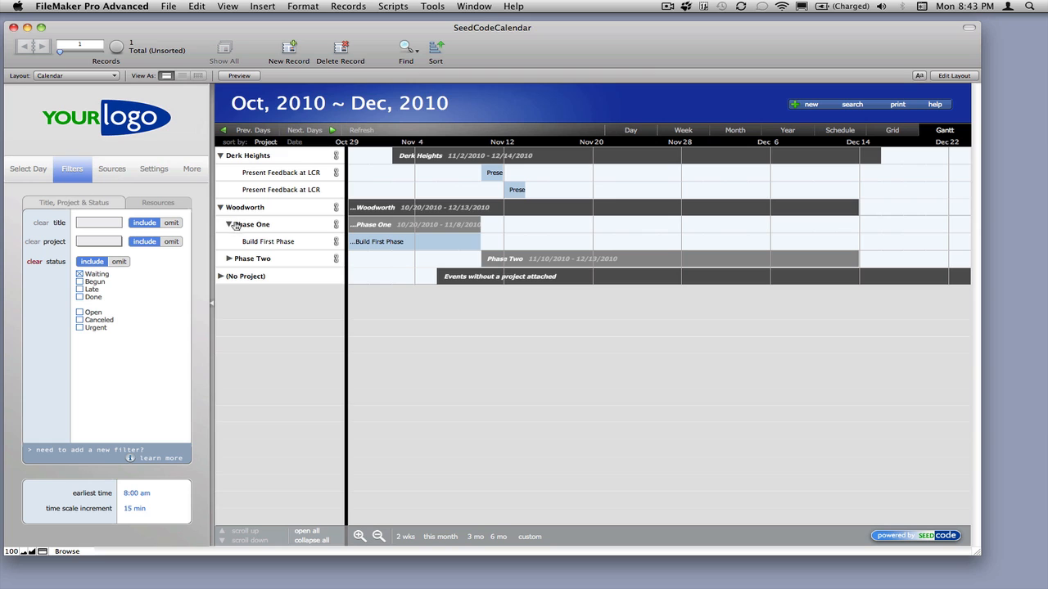
pyautogui.click(98, 240)
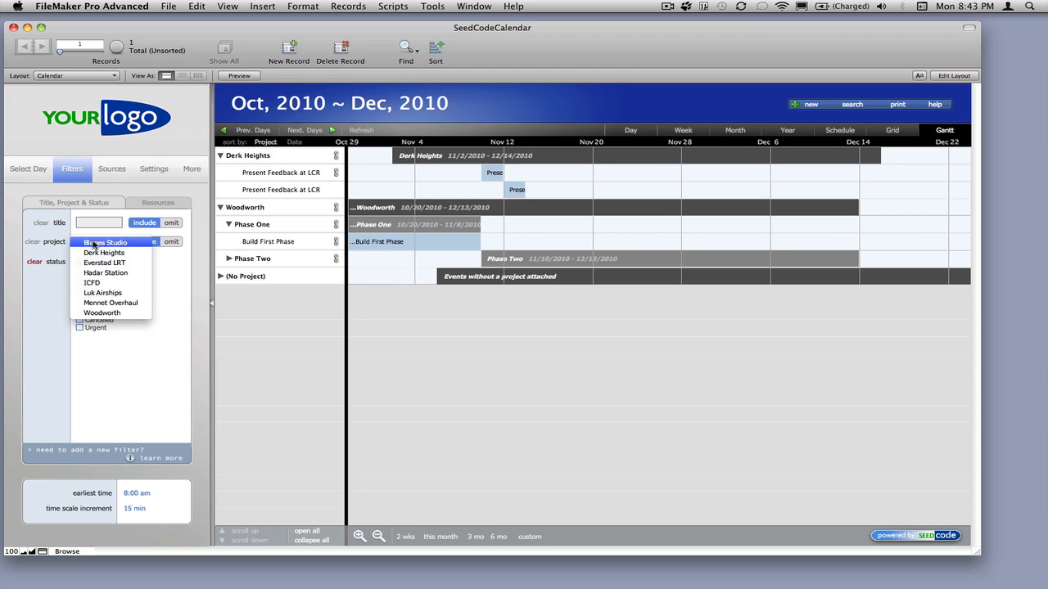
pyautogui.click(103, 252)
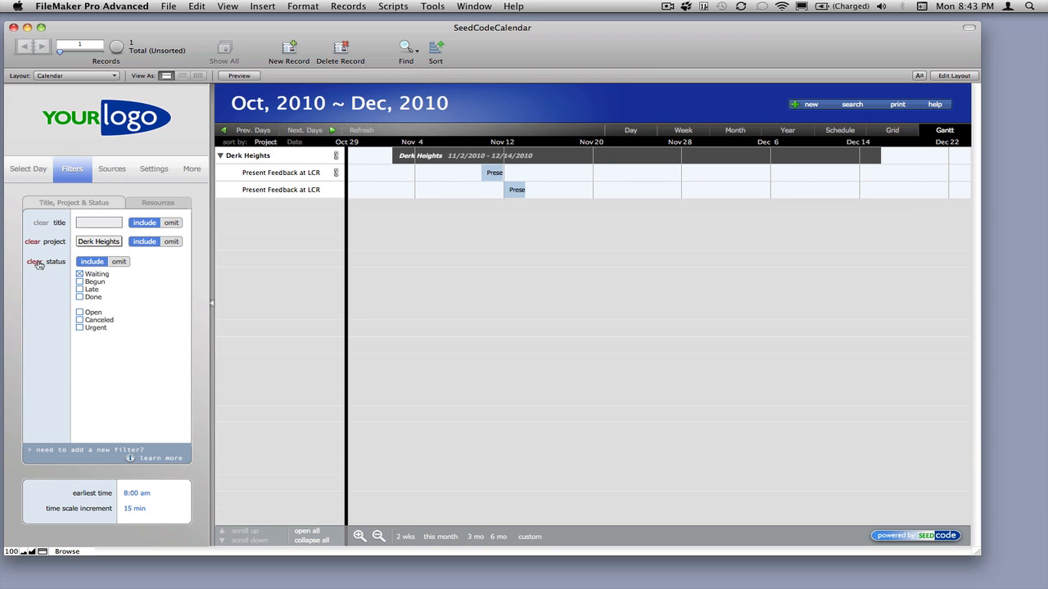